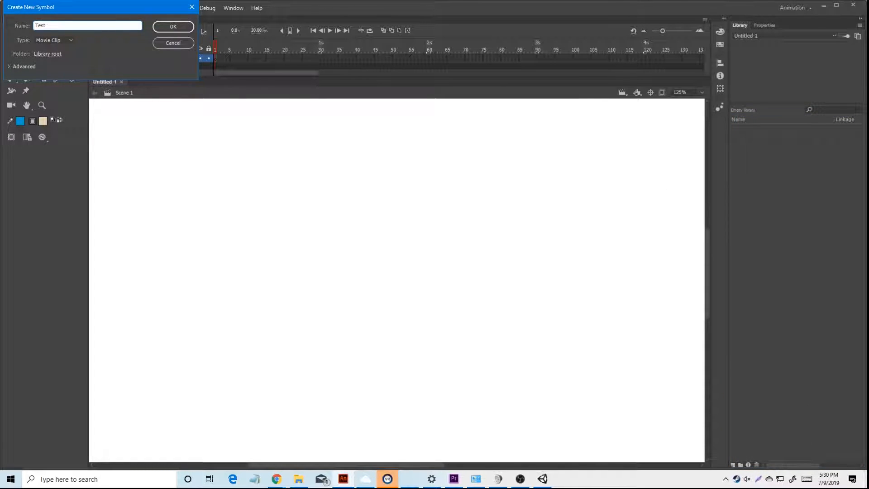
- Confirm the new Movie Clip symbol named Test
{"action": "left_click", "coordinate": [173, 27]}
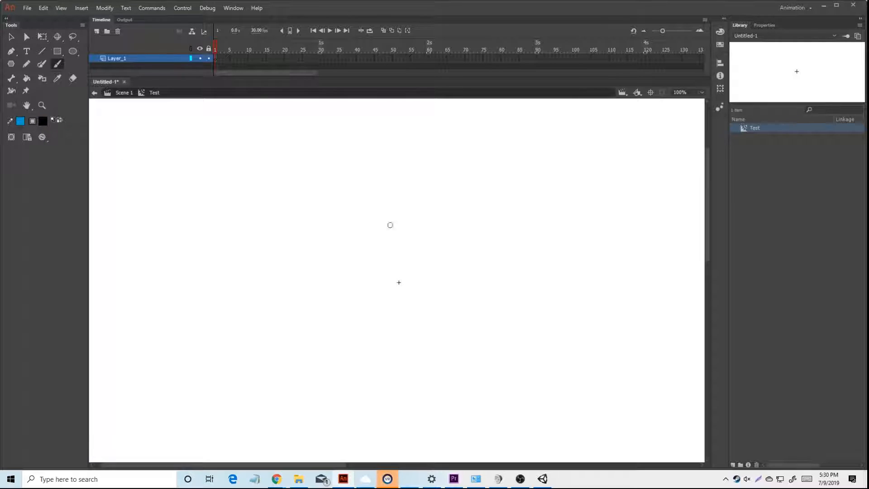
- Brush the blob face outline and fill it blue with the Paint Bucket
{"action": "left_click_drag", "start_coordinate": [319, 252], "coordinate": [408, 368]}
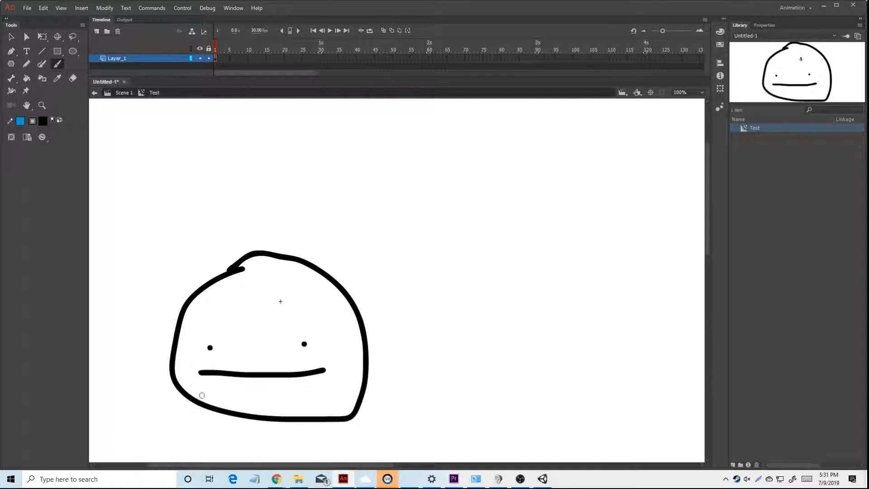
{"action": "left_click", "coordinate": [20, 122]}
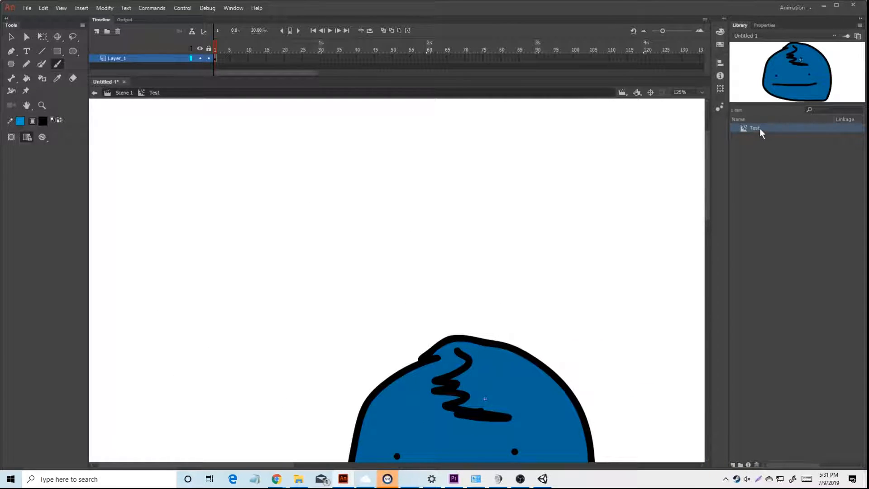
{"action": "right_click", "coordinate": [755, 128]}
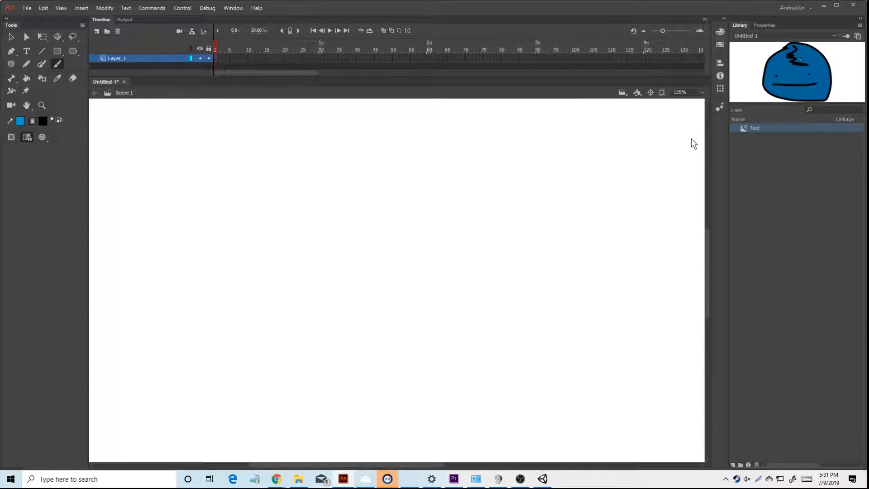
- Save the Animate document as 2332432.fla on the D: drive
{"action": "right_click", "coordinate": [754, 128]}
{"action": "type", "text": "2332432"}
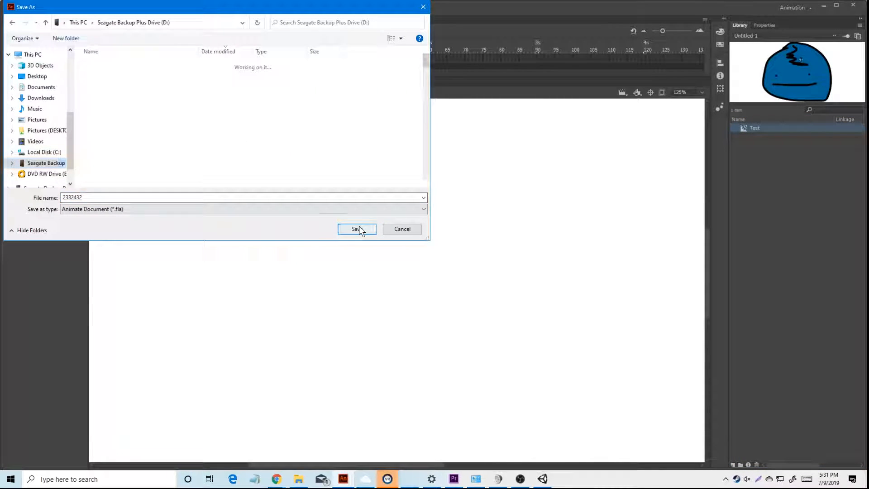
{"action": "left_click", "coordinate": [356, 229]}
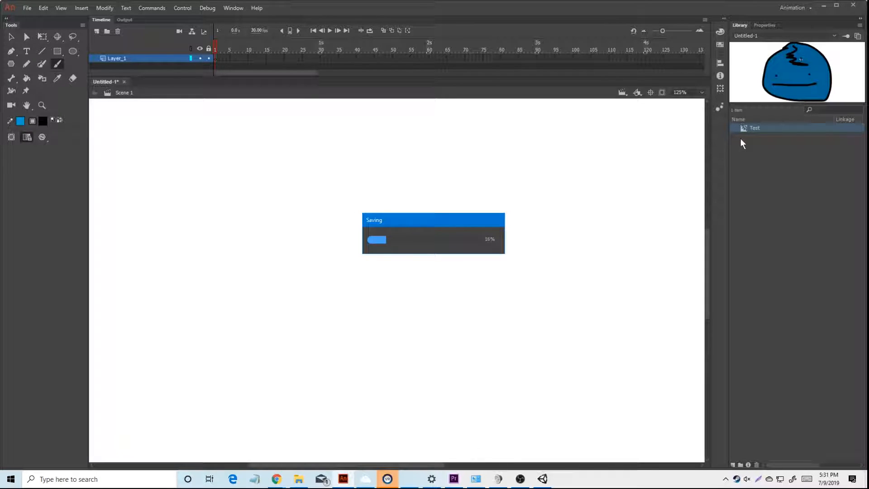
{"action": "right_click", "coordinate": [755, 128]}
{"action": "type", "text": "Test12"}
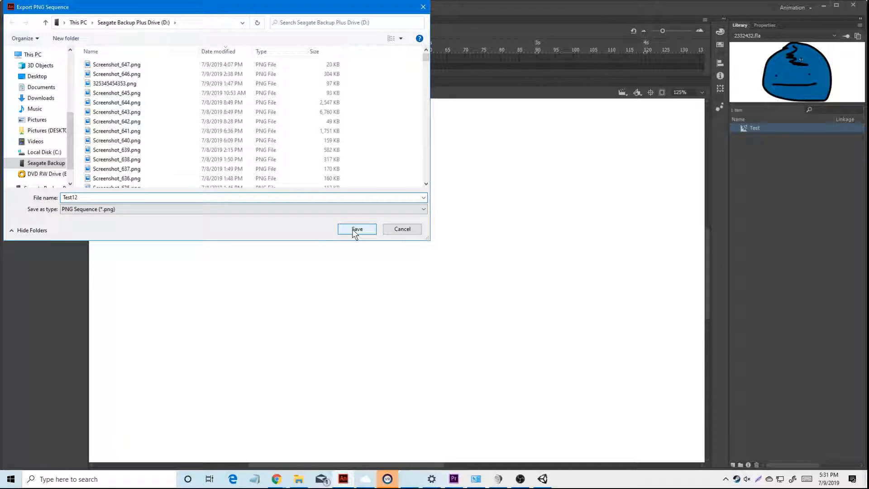
- Confirm exporting the Test symbol as the PNG sequence Test12
{"action": "left_click", "coordinate": [356, 229]}
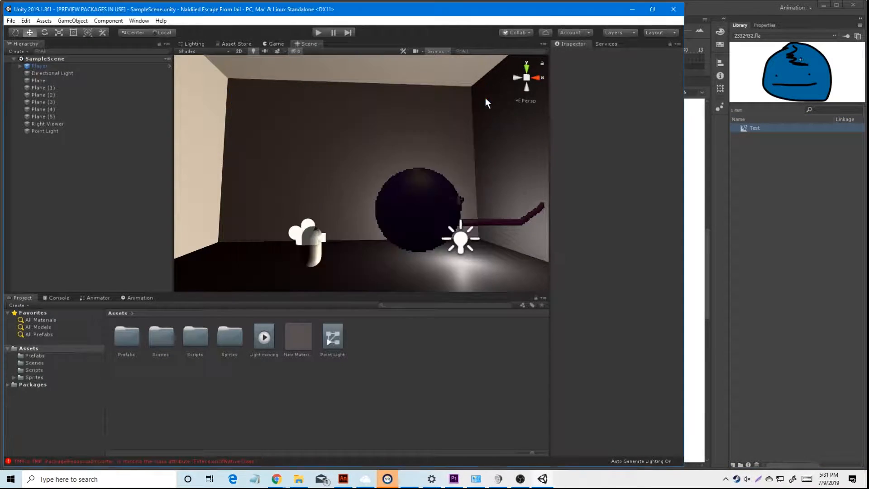
- Create a new empty Unity scene from File > New Scene
{"action": "left_click", "coordinate": [10, 20]}
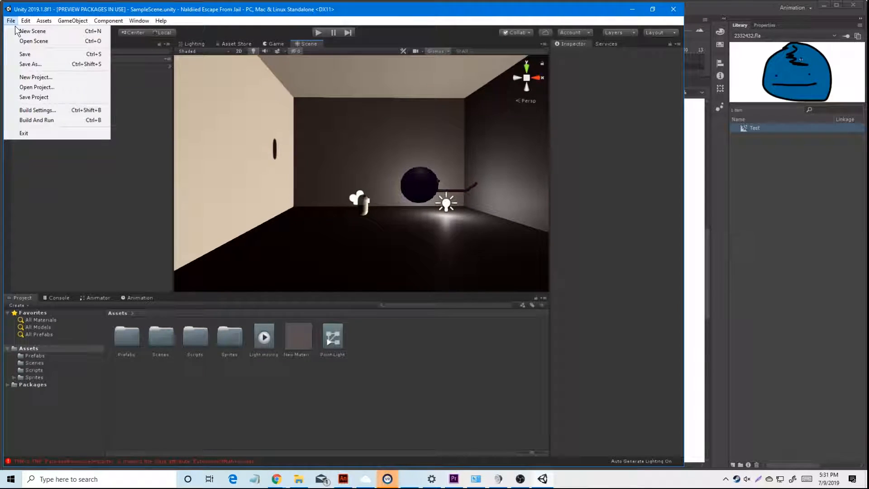
{"action": "left_click", "coordinate": [32, 31]}
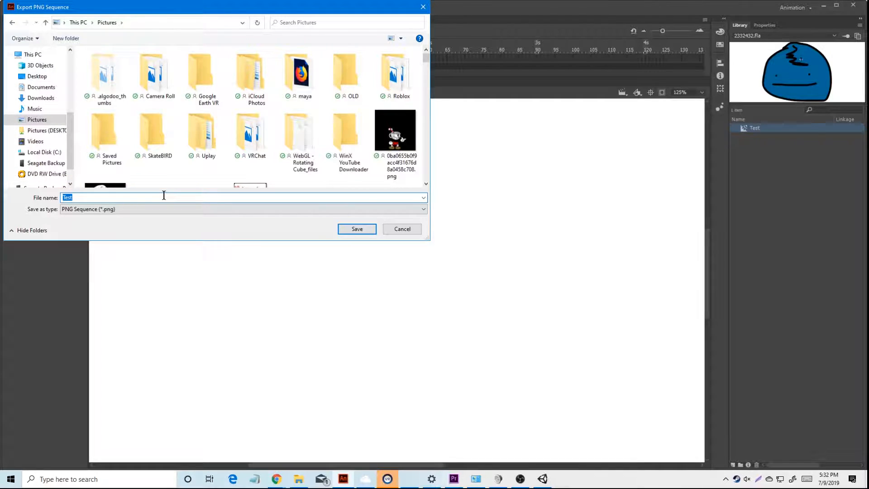
- Name the PNG export 'very happy face' and save it to Pictures
{"action": "type", "text": "very hap"}
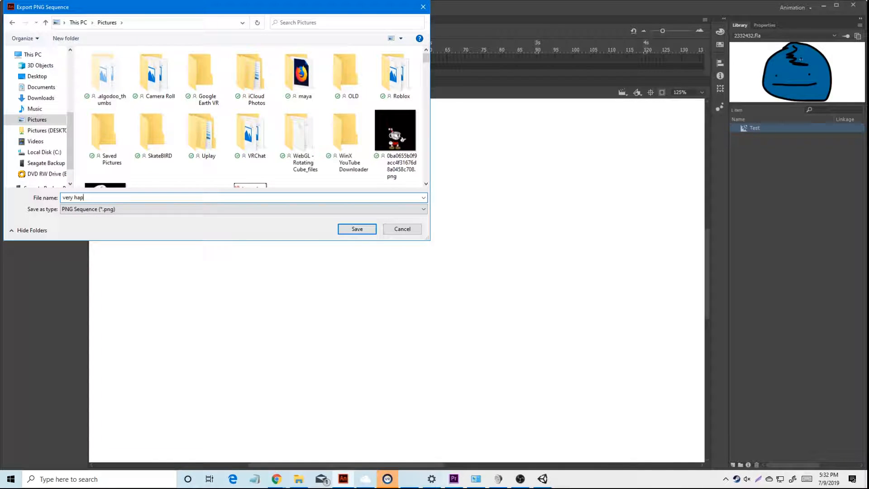
{"action": "left_click", "coordinate": [356, 229]}
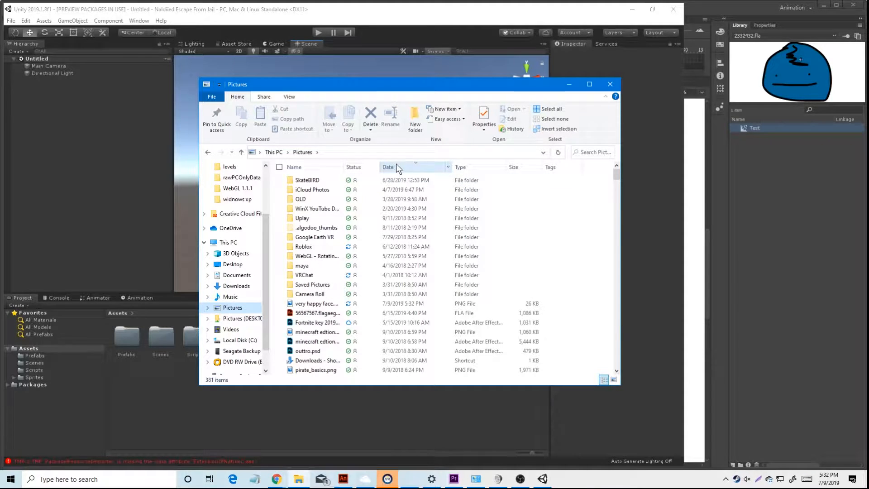
- Locate very happy face.png in the This PC > Pictures folder
{"action": "left_click", "coordinate": [388, 167]}
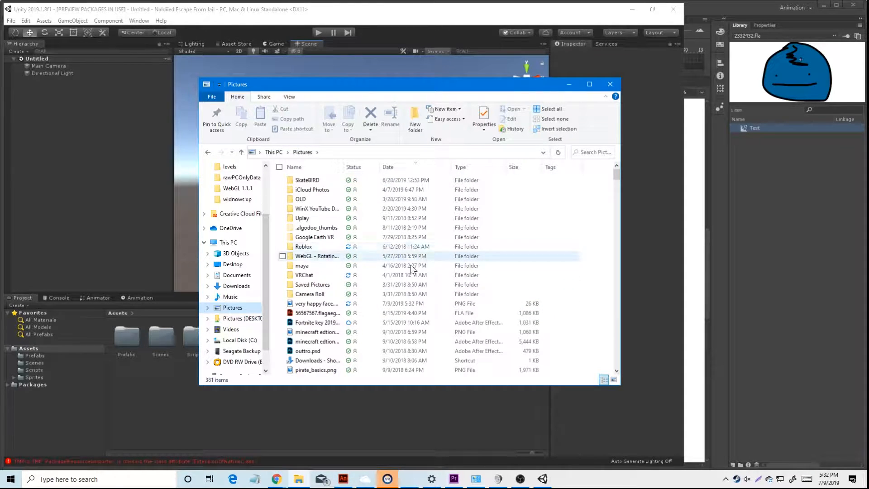
{"action": "left_click", "coordinate": [316, 304]}
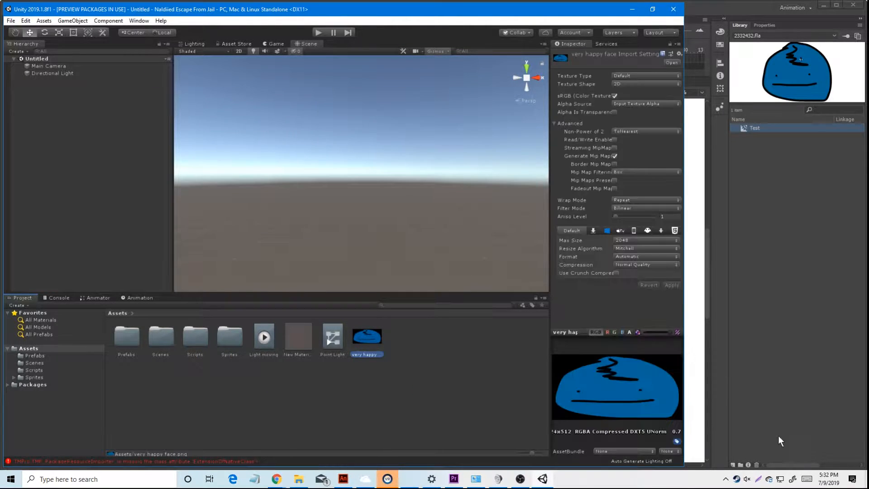
- Select the very happy face asset and set its Texture Type to Sprite (2D and UI)
{"action": "left_click", "coordinate": [364, 479]}
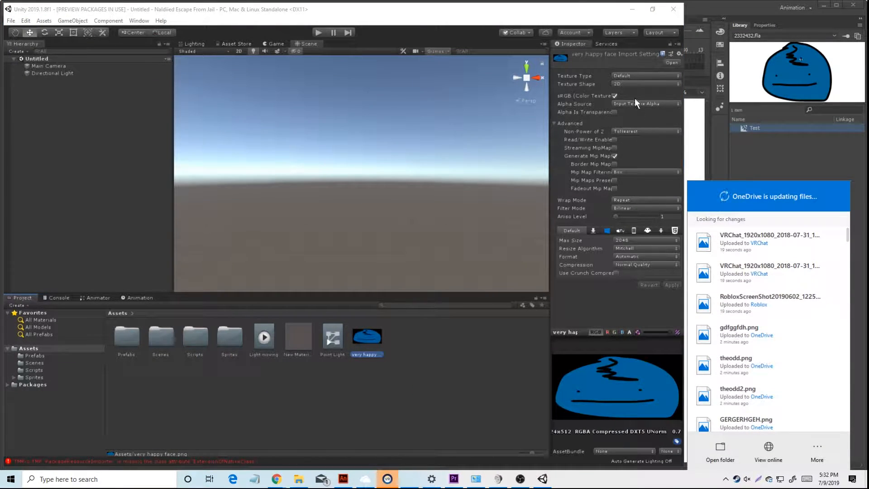
{"action": "left_click", "coordinate": [645, 75]}
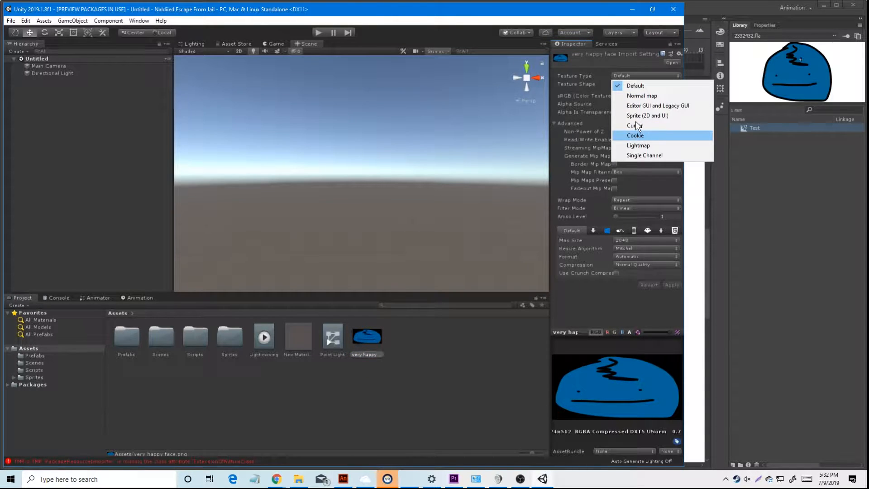
{"action": "left_click", "coordinate": [646, 115]}
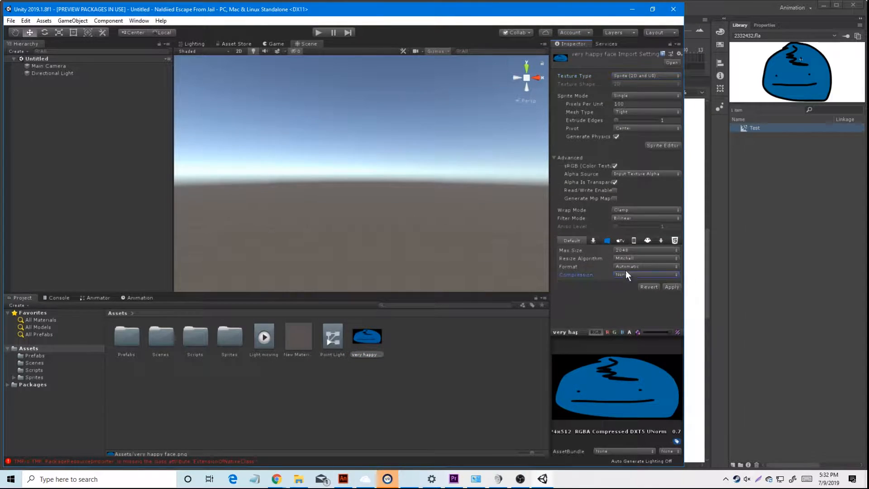
{"action": "left_click", "coordinate": [646, 218]}
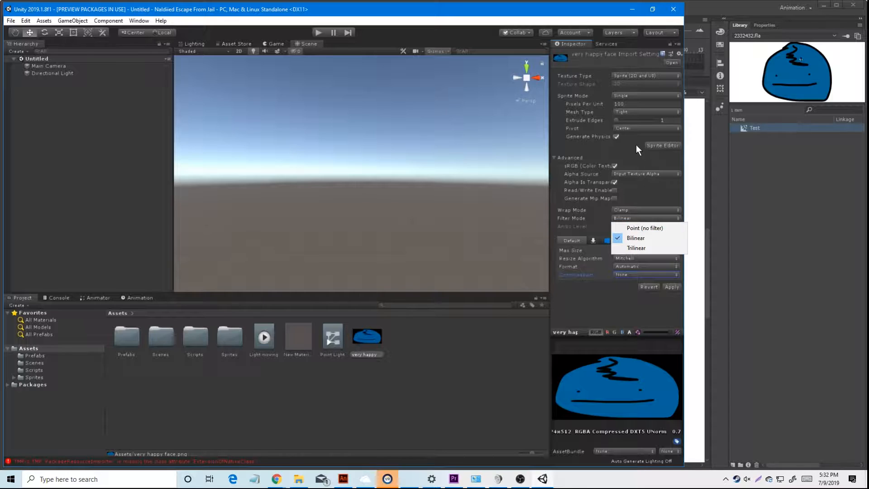